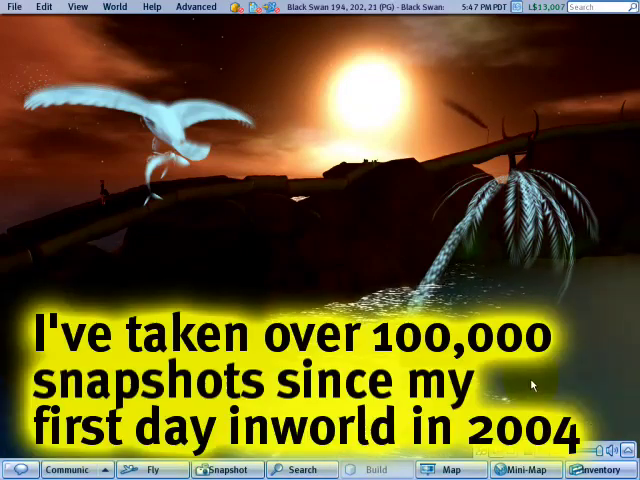
mouse_move(524, 384)
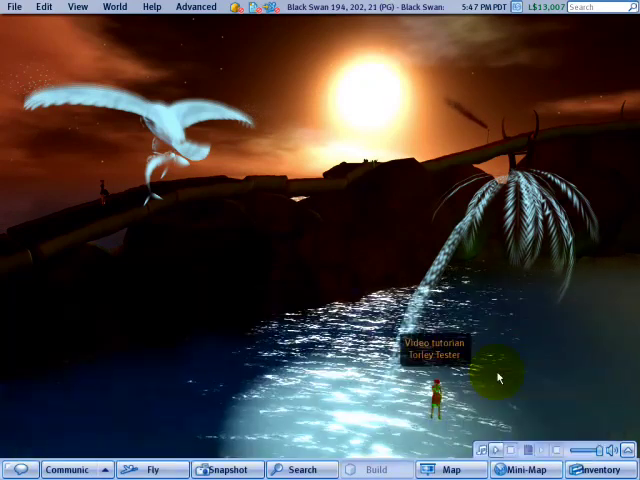
mouse_move(498, 374)
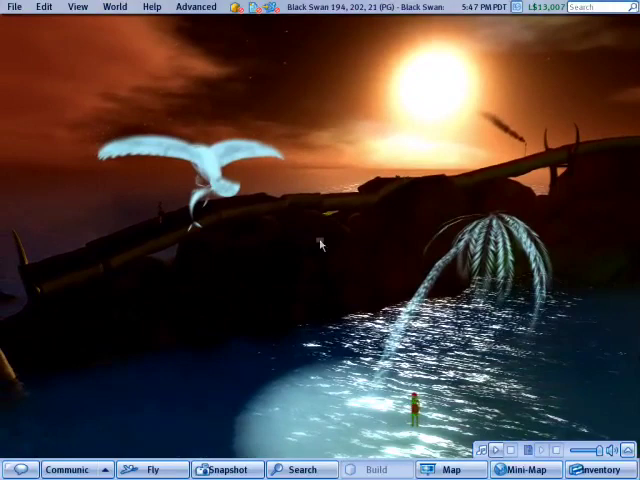
- Glance at the View menu, then choose File > Snapshot to Disk to save as bitmap
click(78, 7)
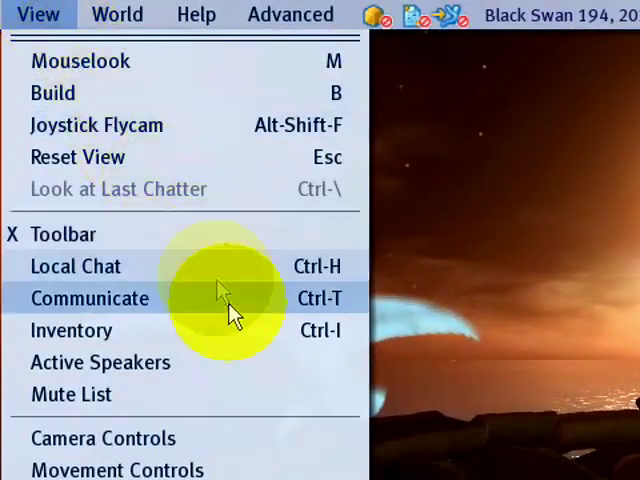
click(89, 298)
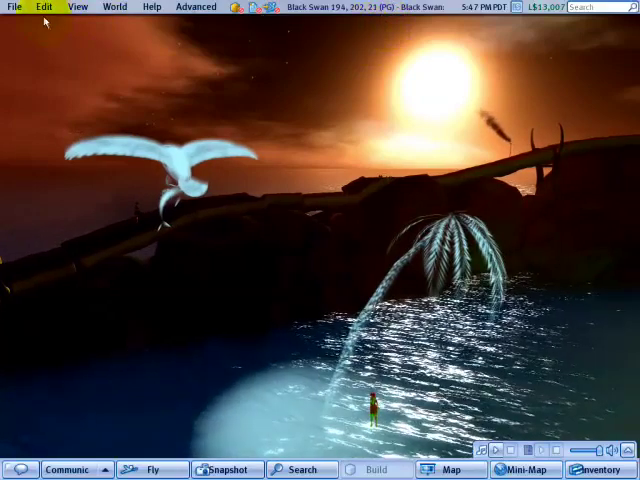
click(8, 8)
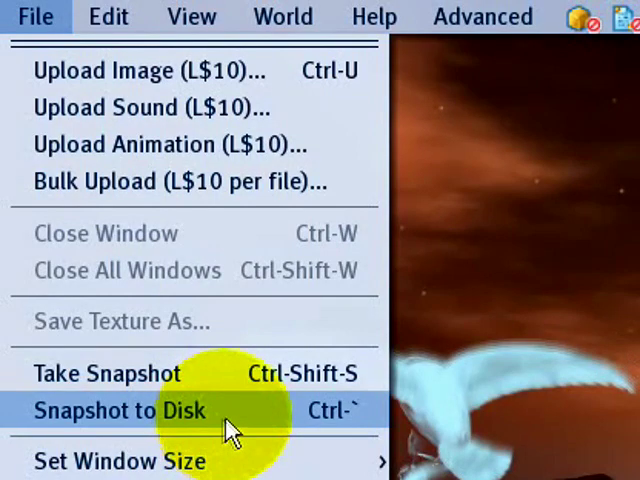
click(112, 410)
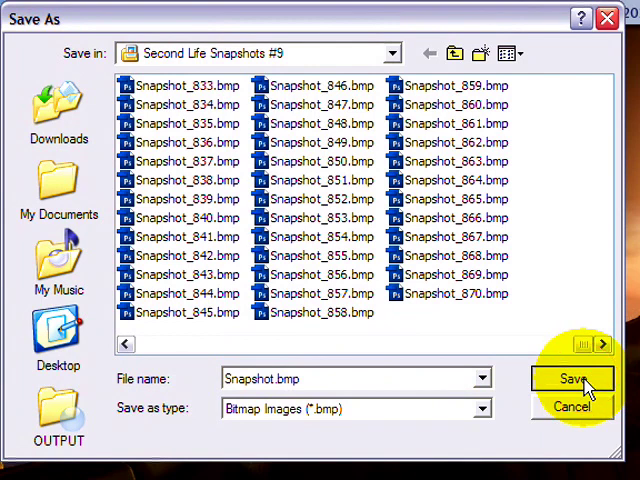
- Save Snapshot.bmp into the Second Life Snapshots #9 folder, then close the File menu
click(567, 378)
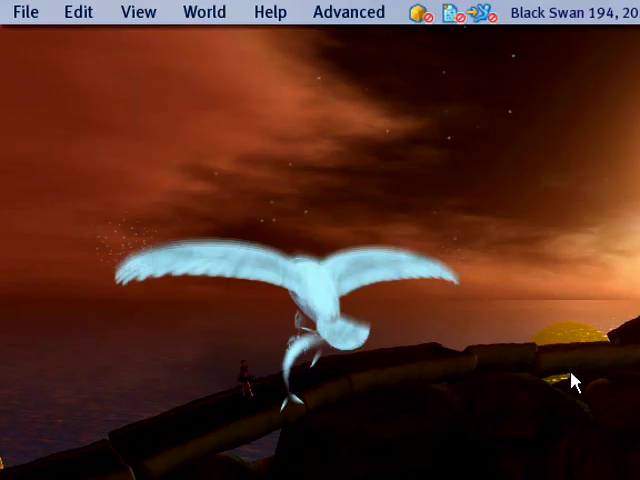
click(30, 11)
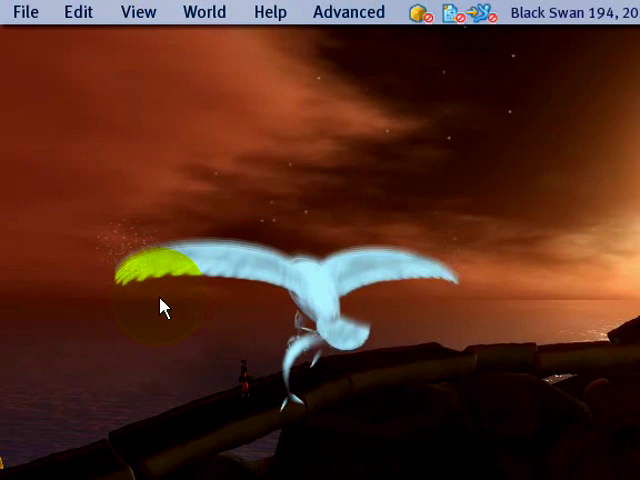
click(28, 11)
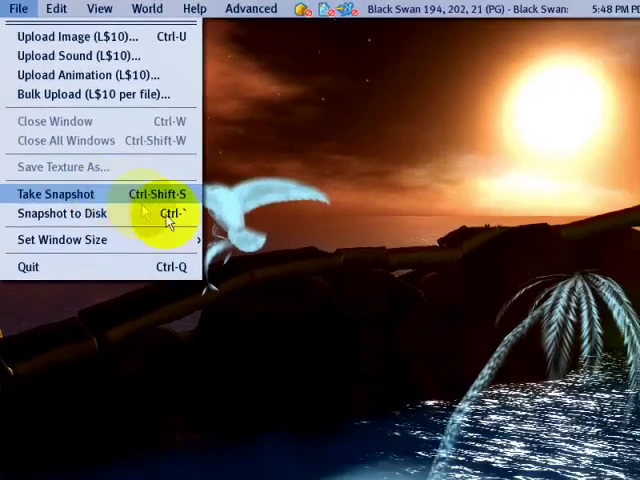
click(57, 194)
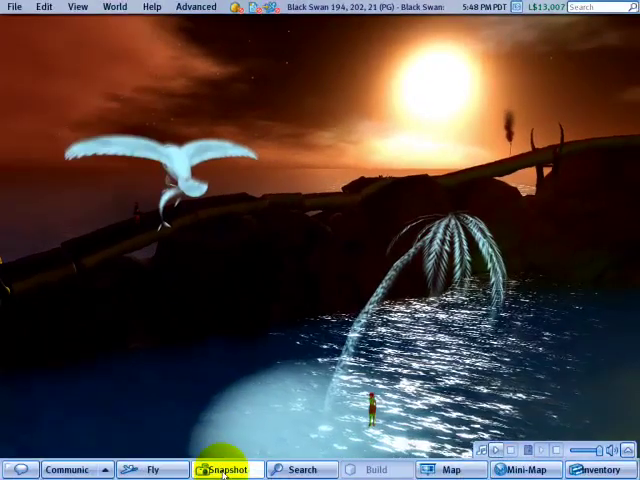
- Open Snapshot Preview, collapse the extra options, and refresh the 2,304 KB hard-drive snapshot
click(226, 470)
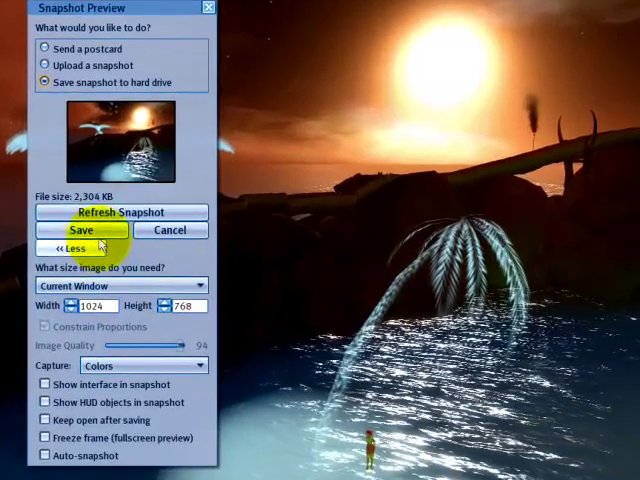
click(73, 247)
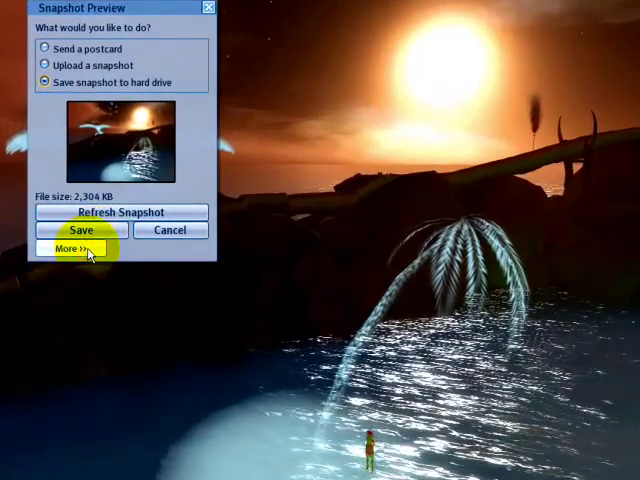
click(73, 248)
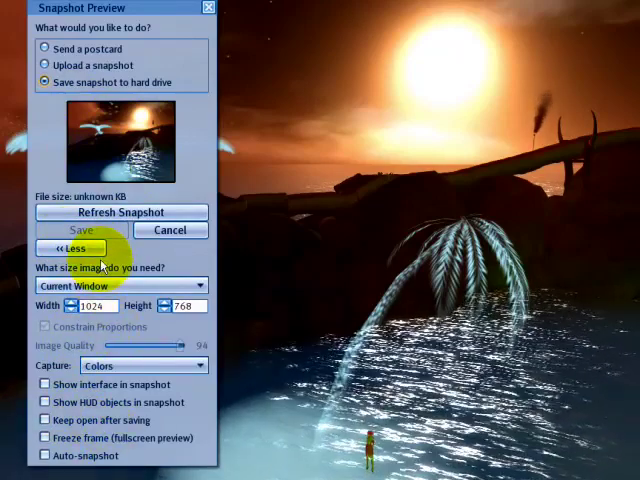
click(70, 248)
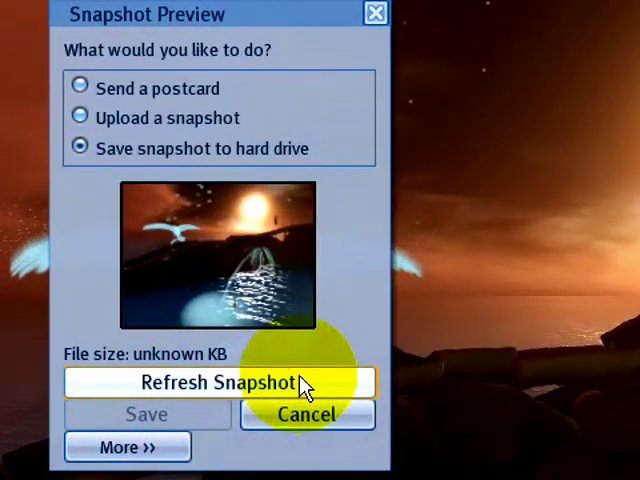
click(220, 382)
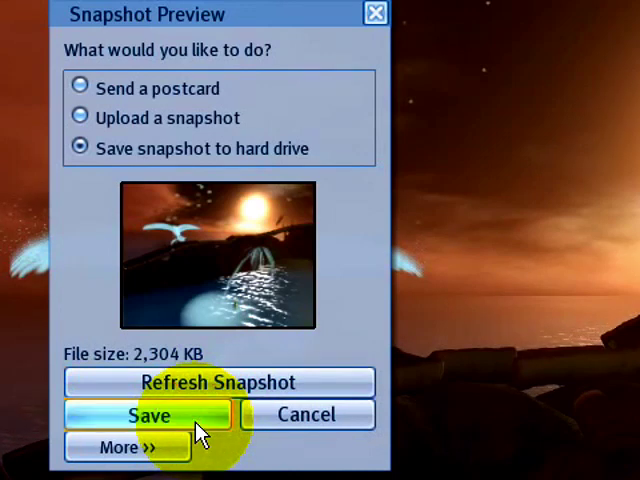
- Save the previewed sunset snapshot to the hard drive
click(147, 414)
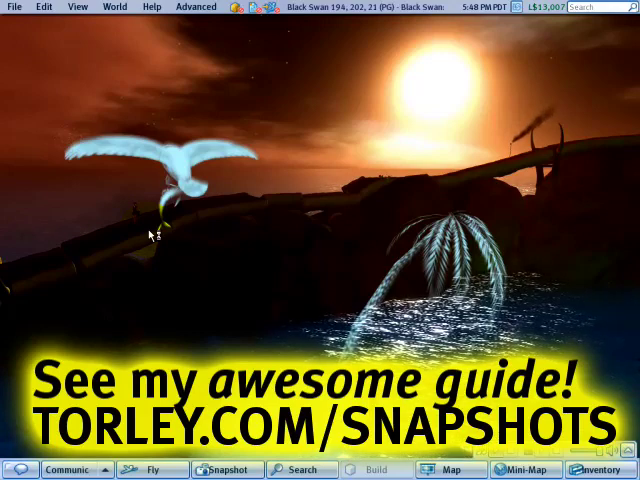
- Show the Advanced menu with High-res Snapshot and Quiet Snapshots to Disk enabled
click(197, 7)
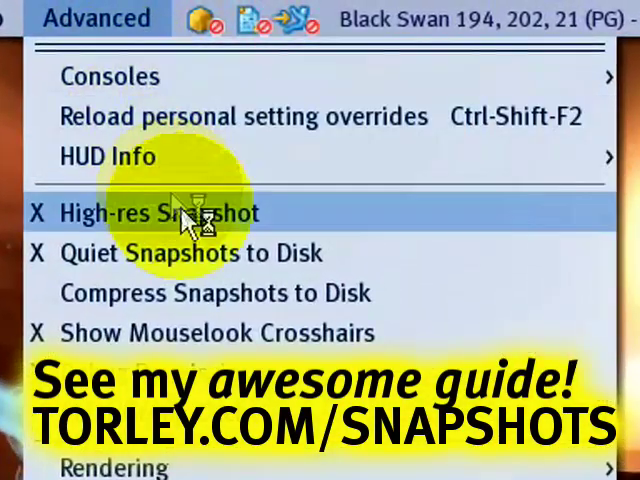